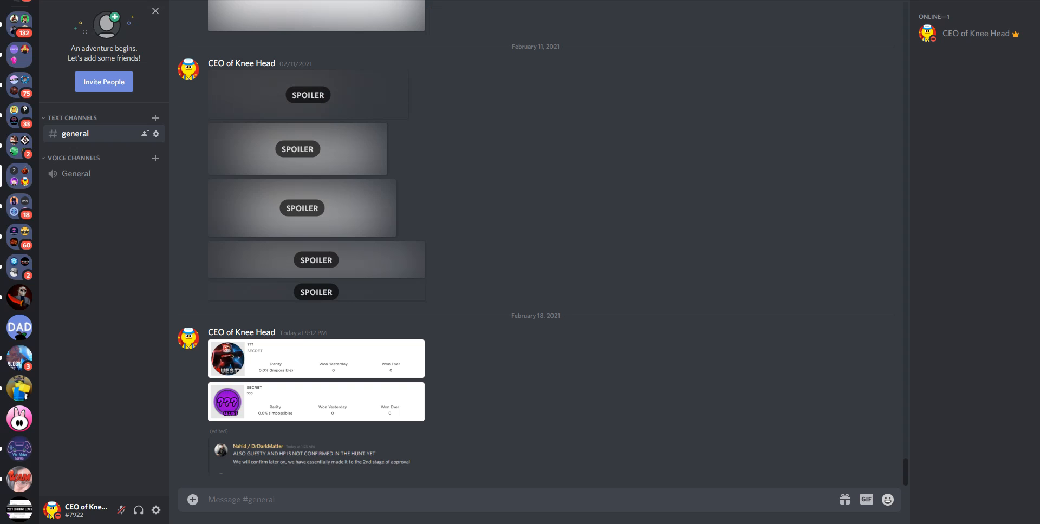
Enlarge the Guesty SECRET badge image in #general and close the preview.
{"action": "left_click", "coordinate": [228, 359]}
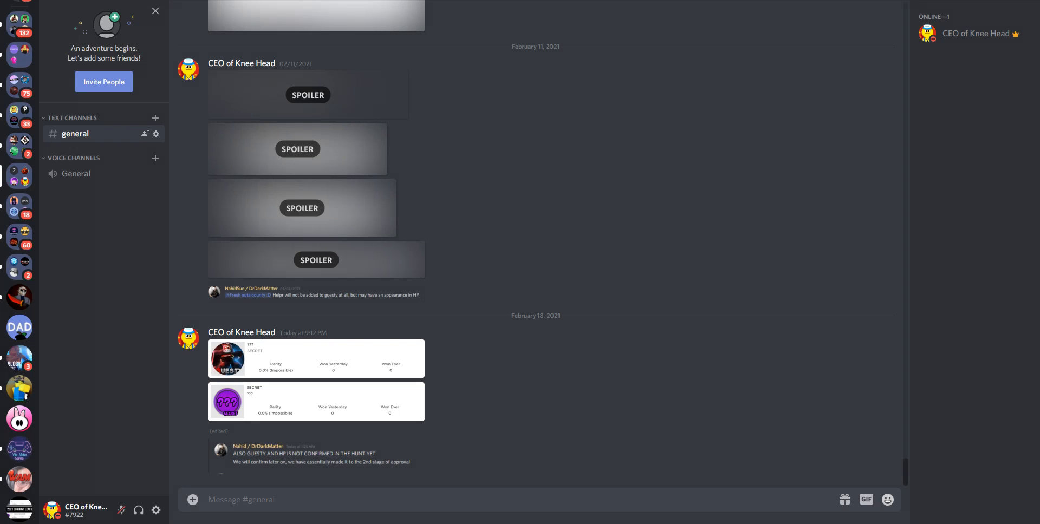
{"action": "left_click", "coordinate": [227, 358]}
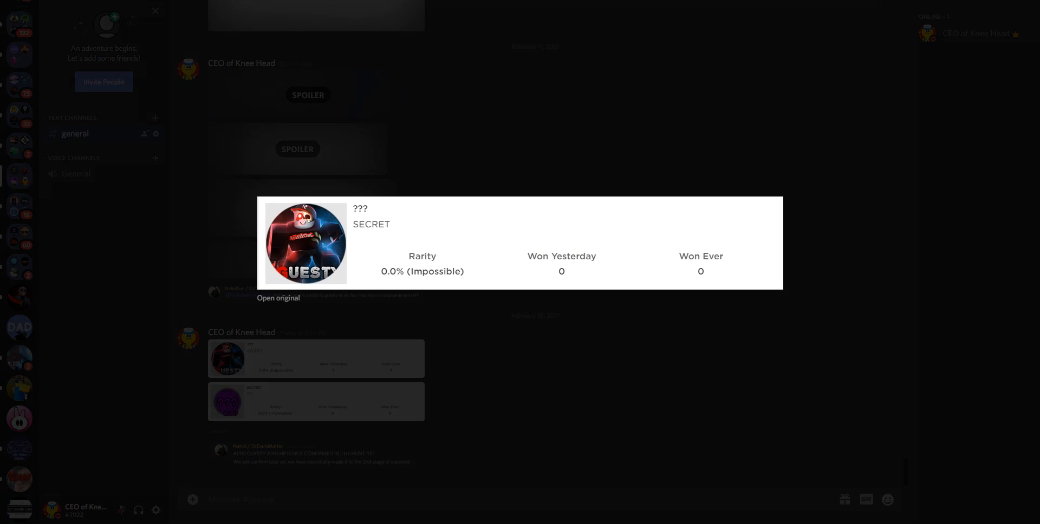
{"action": "left_click", "coordinate": [156, 11]}
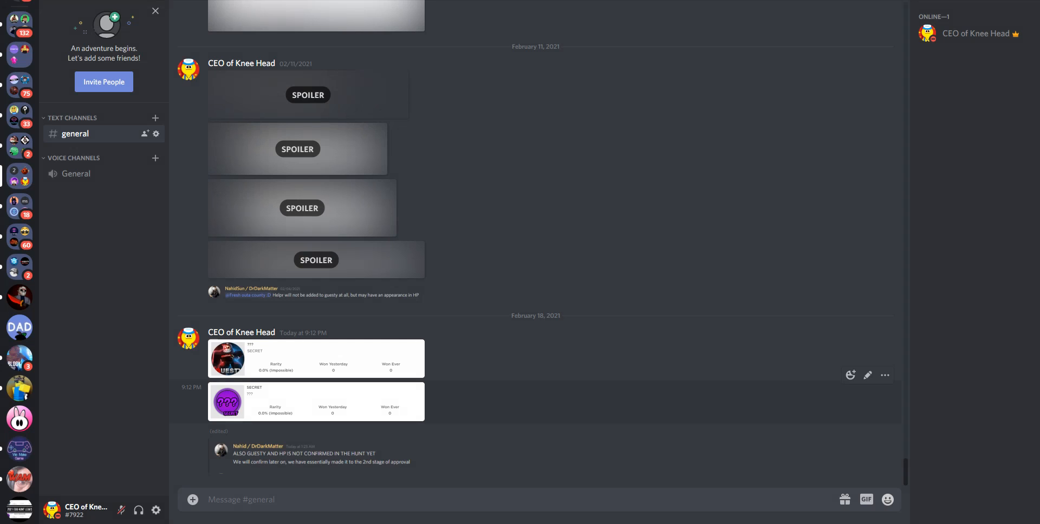
Leave Discord for the Roblox developer's Twitter profile in the browser.
{"action": "left_click", "coordinate": [228, 400]}
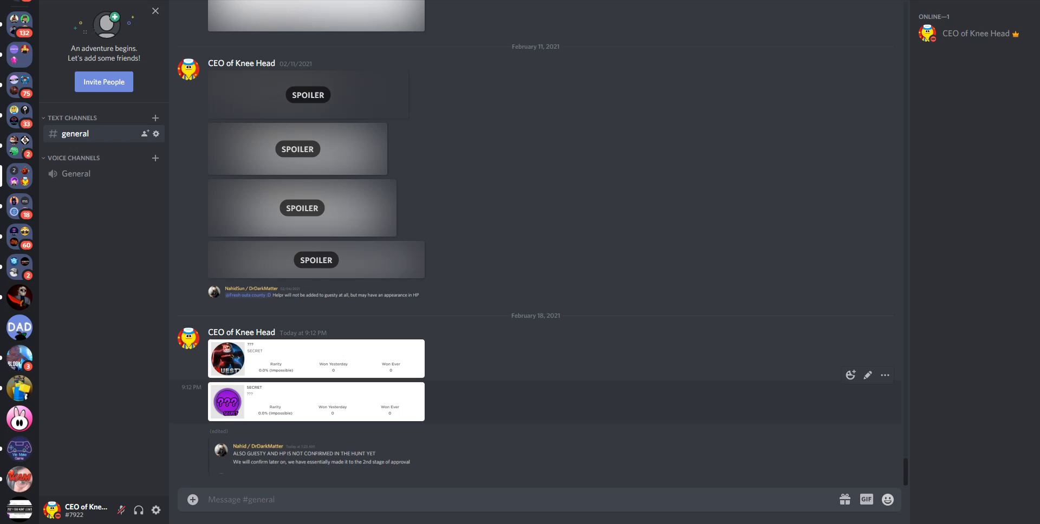
{"action": "left_click", "coordinate": [227, 358]}
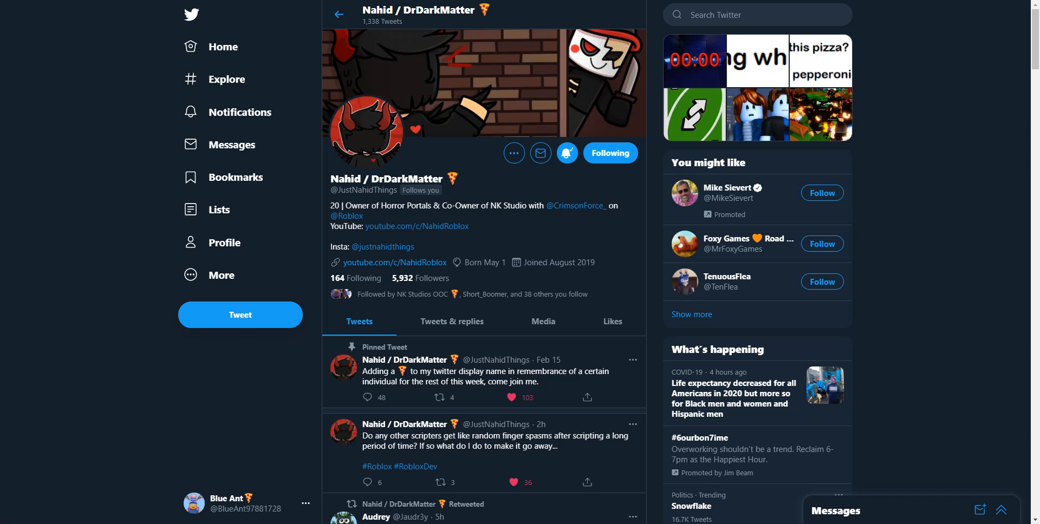
Open the Jan 5 Guesty merchandise tweet thread with its NK Studio fan-art replies.
{"action": "left_click", "coordinate": [575, 205]}
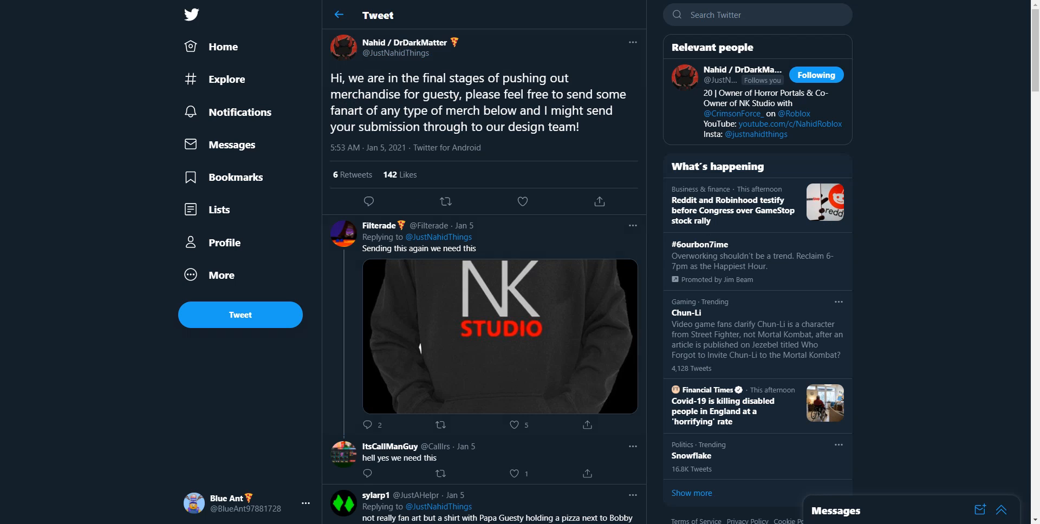
{"action": "scroll", "scroll_direction": "down", "scroll_amount": 3}
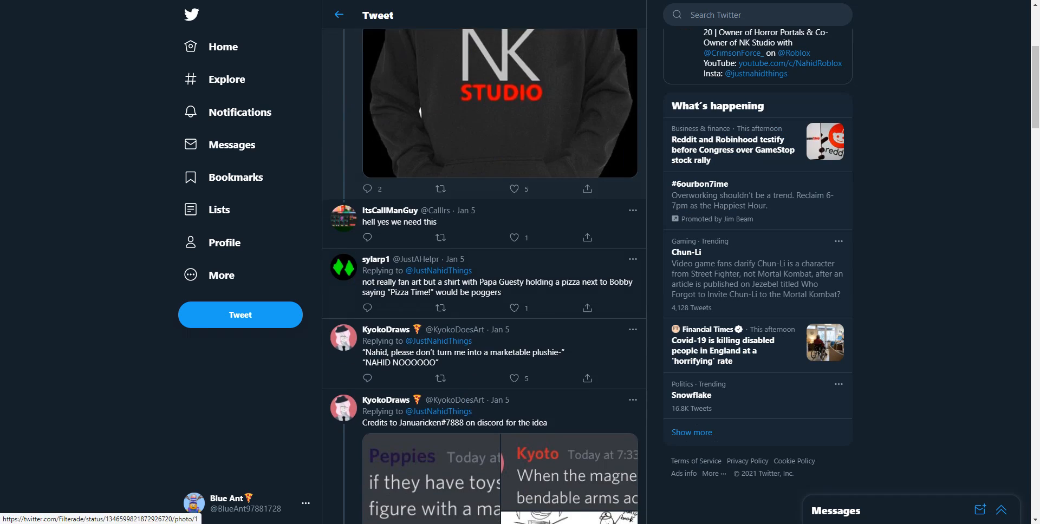
{"action": "scroll", "scroll_direction": "down", "scroll_amount": 3}
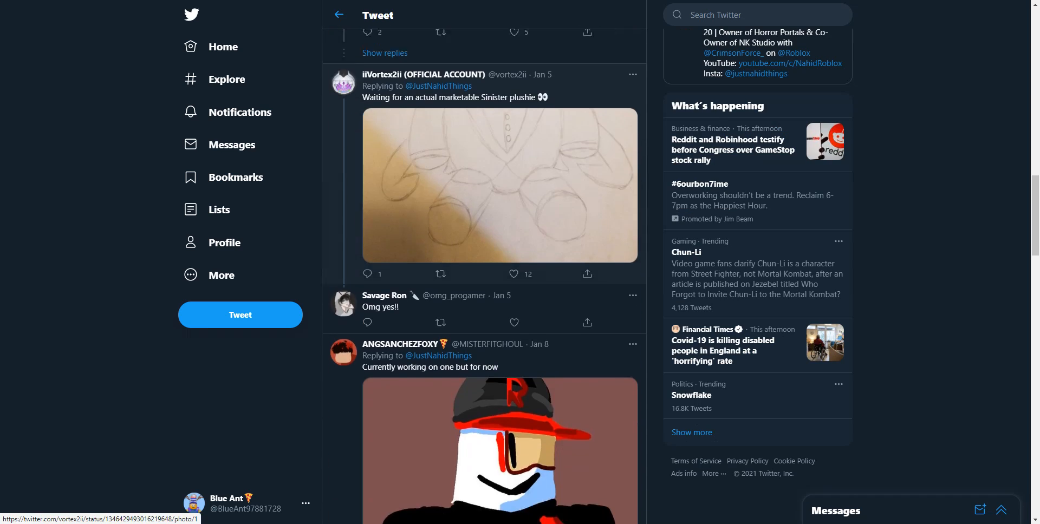
{"action": "scroll", "scroll_direction": "down", "scroll_amount": 3}
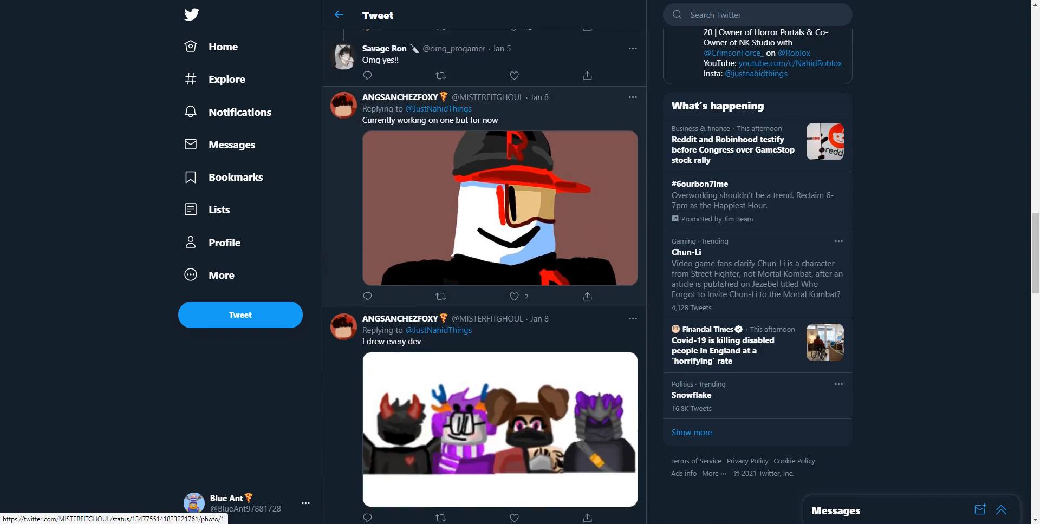
{"action": "scroll", "scroll_direction": "up", "scroll_amount": 3}
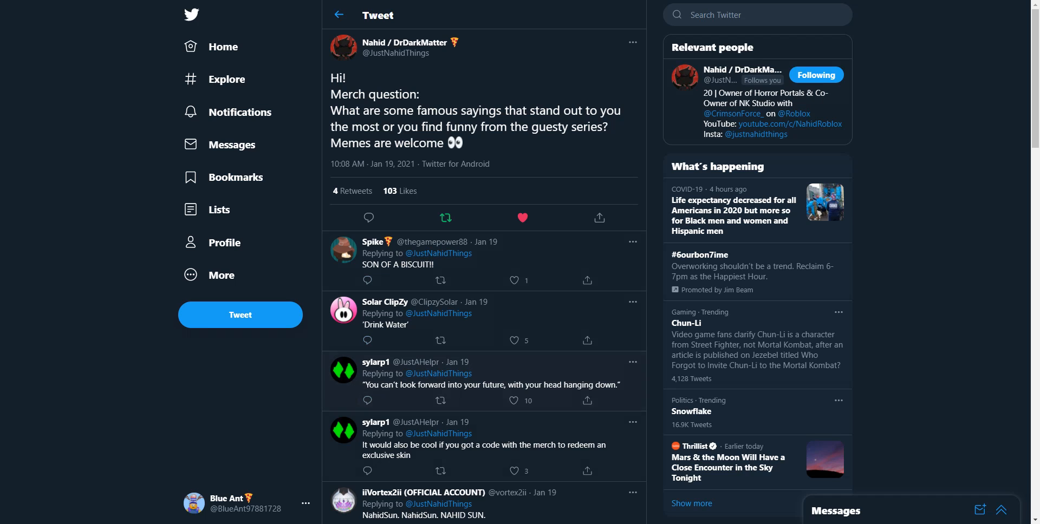
{"action": "scroll", "scroll_direction": "down", "scroll_amount": 3}
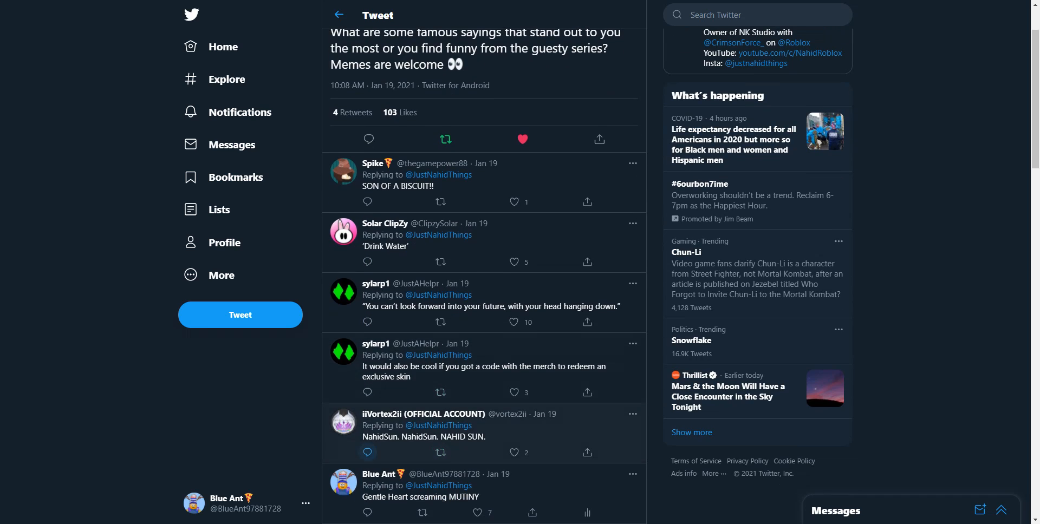
{"action": "scroll", "scroll_direction": "down", "scroll_amount": 3}
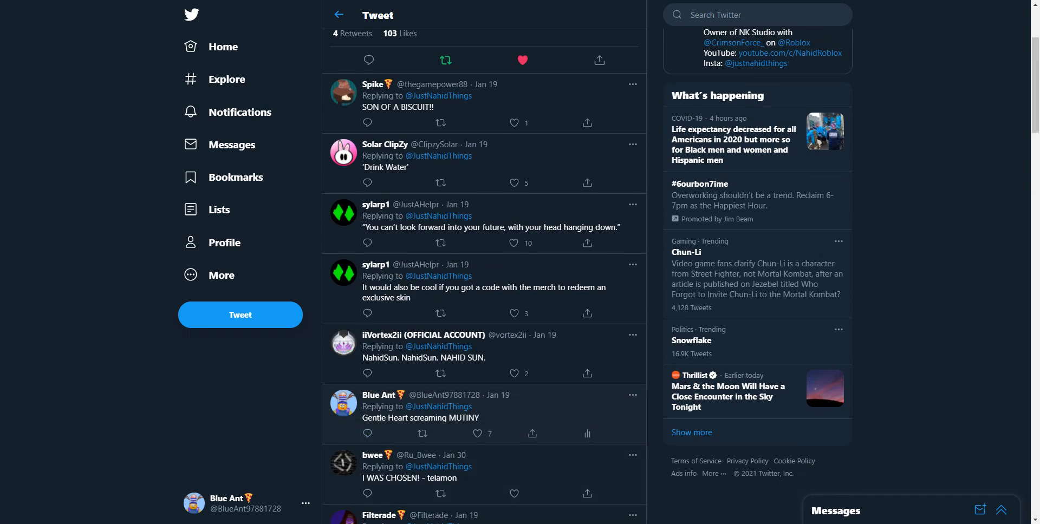
{"action": "mouse_move", "coordinate": [423, 433]}
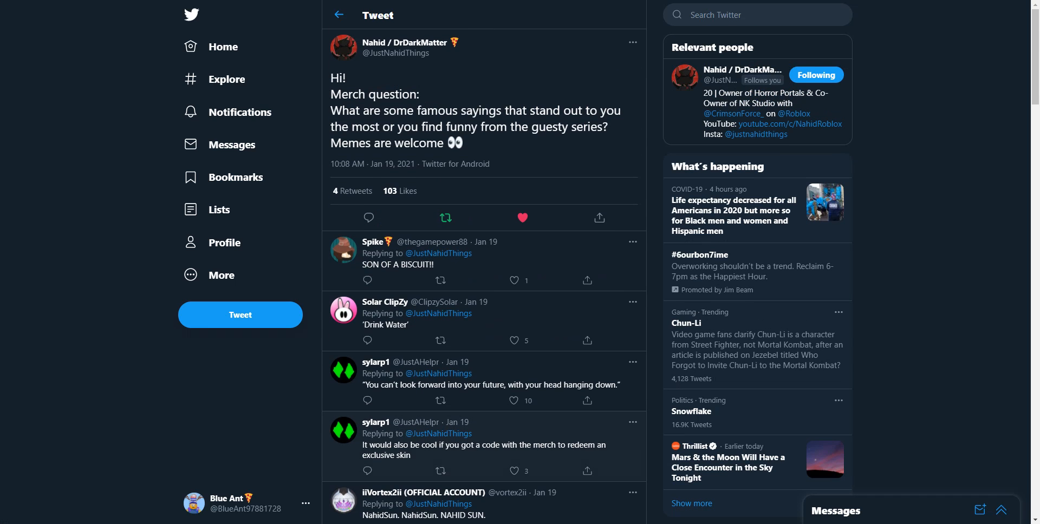
{"action": "mouse_move", "coordinate": [455, 163]}
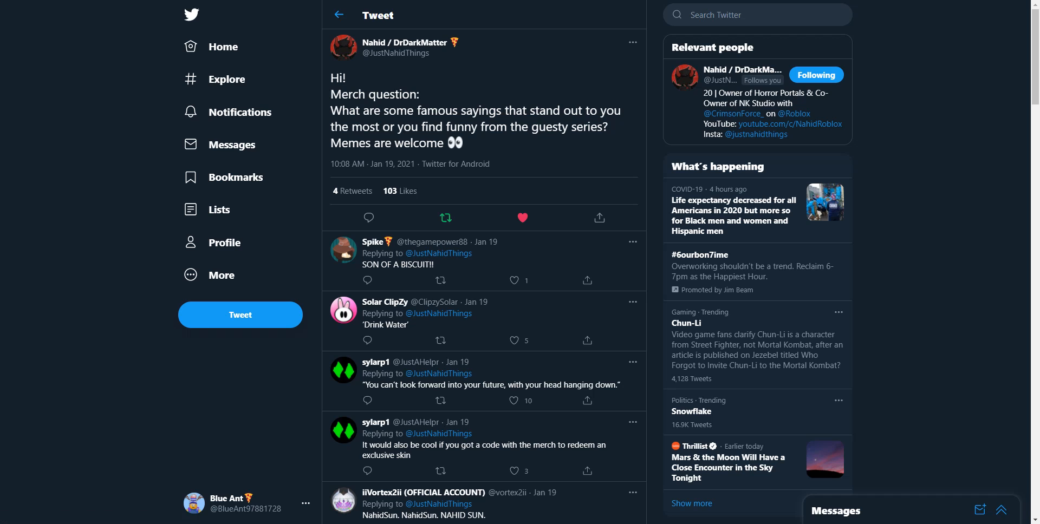
{"action": "scroll", "scroll_direction": "down", "scroll_amount": 3}
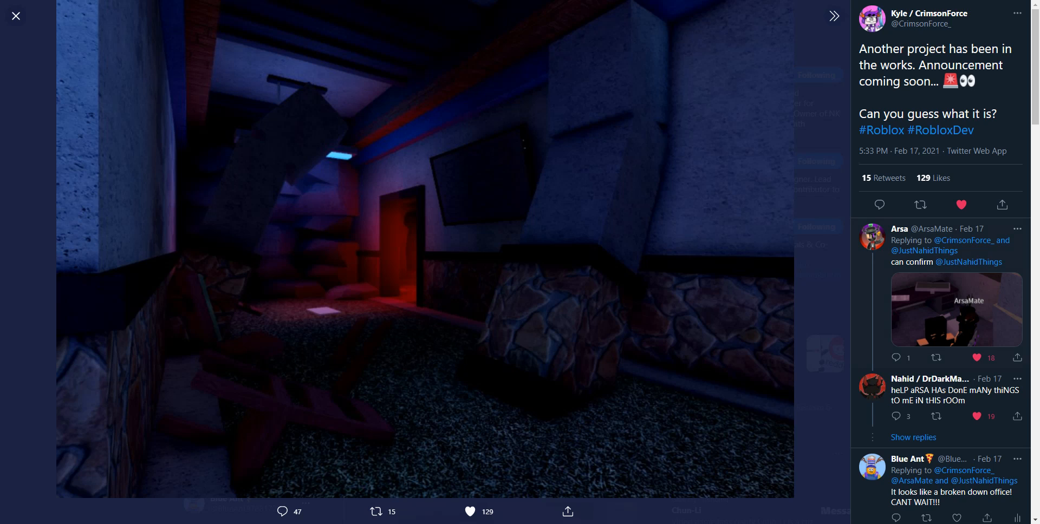
{"action": "mouse_move", "coordinate": [943, 178]}
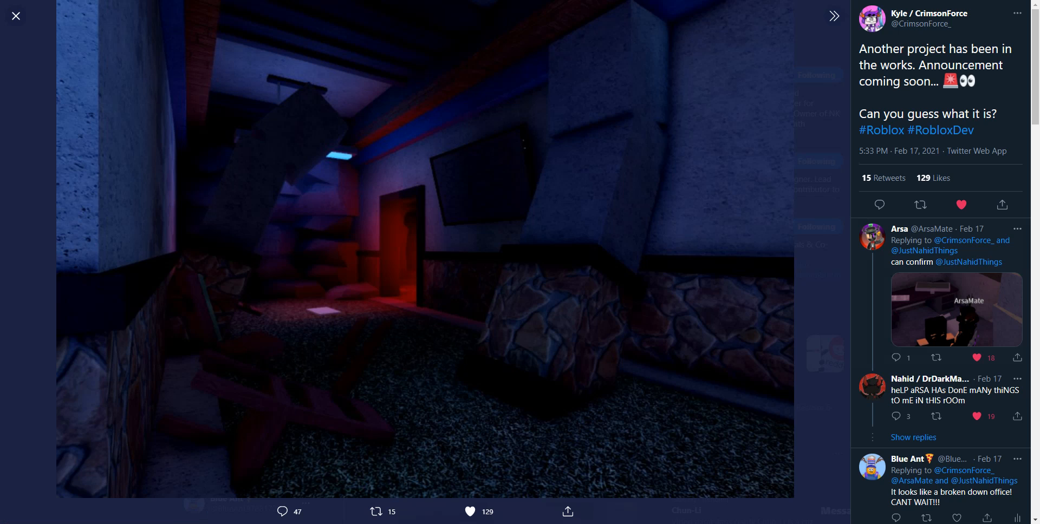
Enlarge the ArsaMate screenshot in Arsa's 'can confirm' reply to the CrimsonForce project tweet.
{"action": "scroll", "scroll_direction": "down", "scroll_amount": 3}
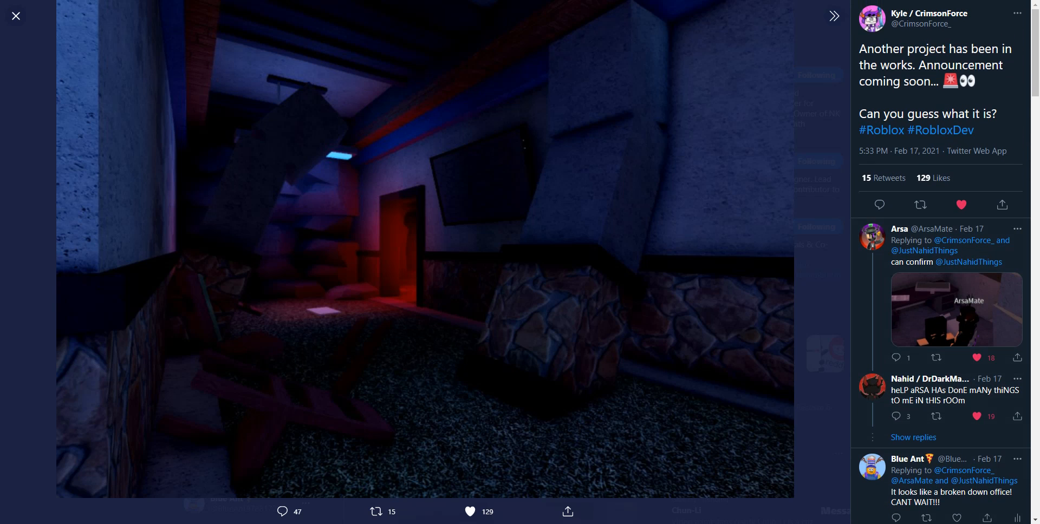
{"action": "mouse_move", "coordinate": [945, 81]}
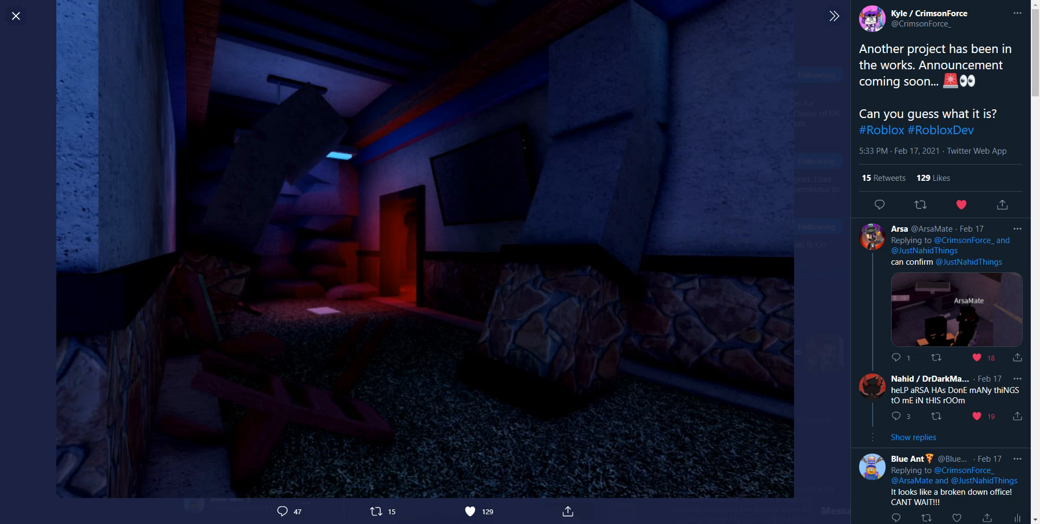
{"action": "left_click", "coordinate": [956, 310]}
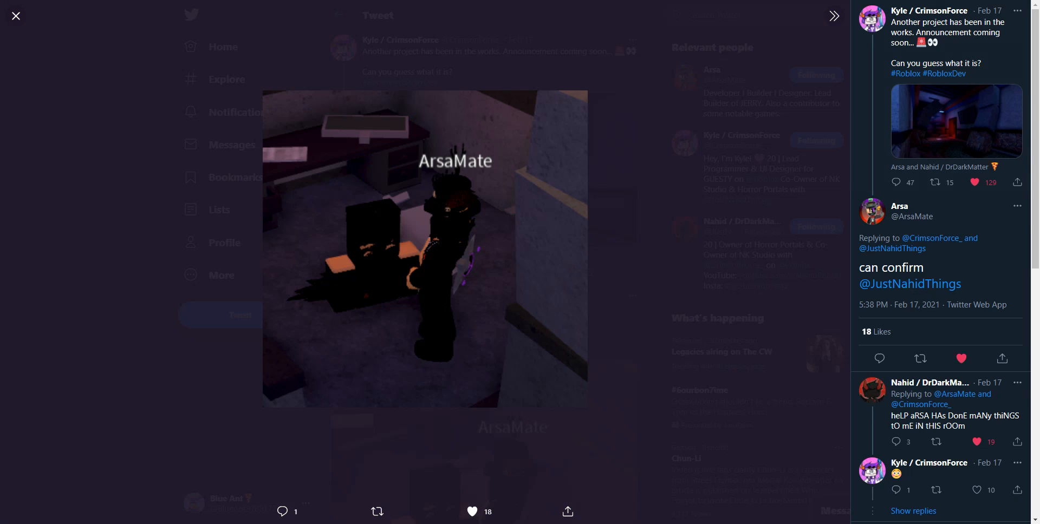